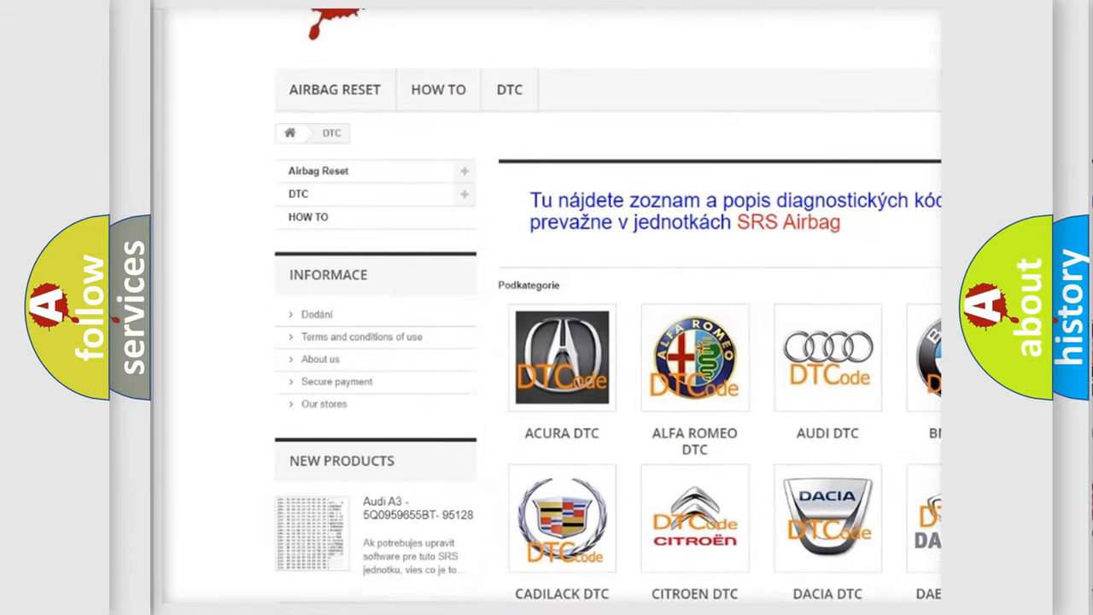
scroll(down, 3)
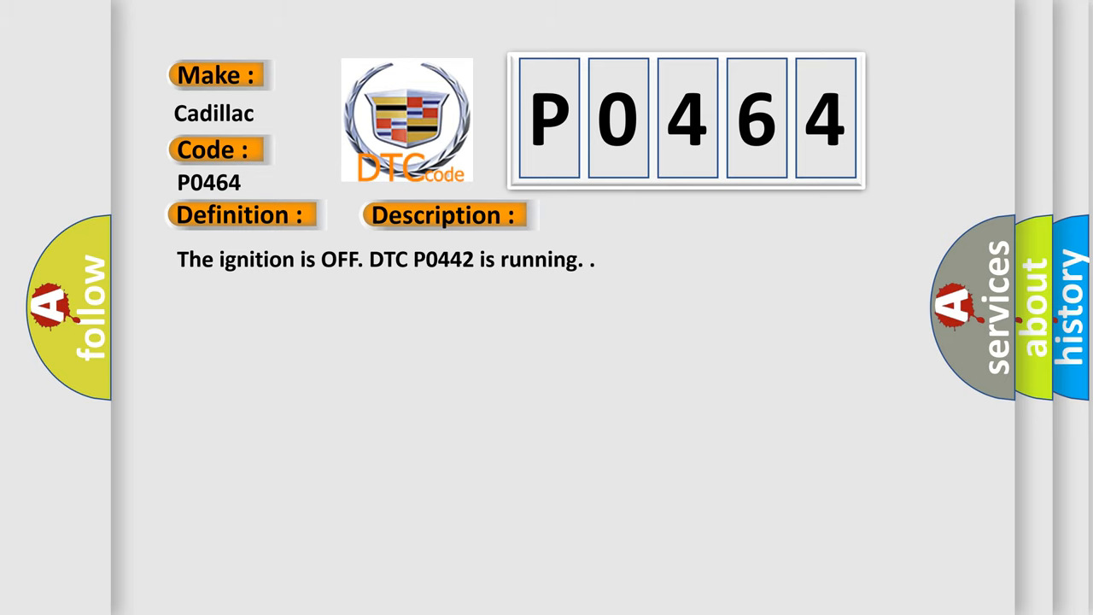
click(625, 215)
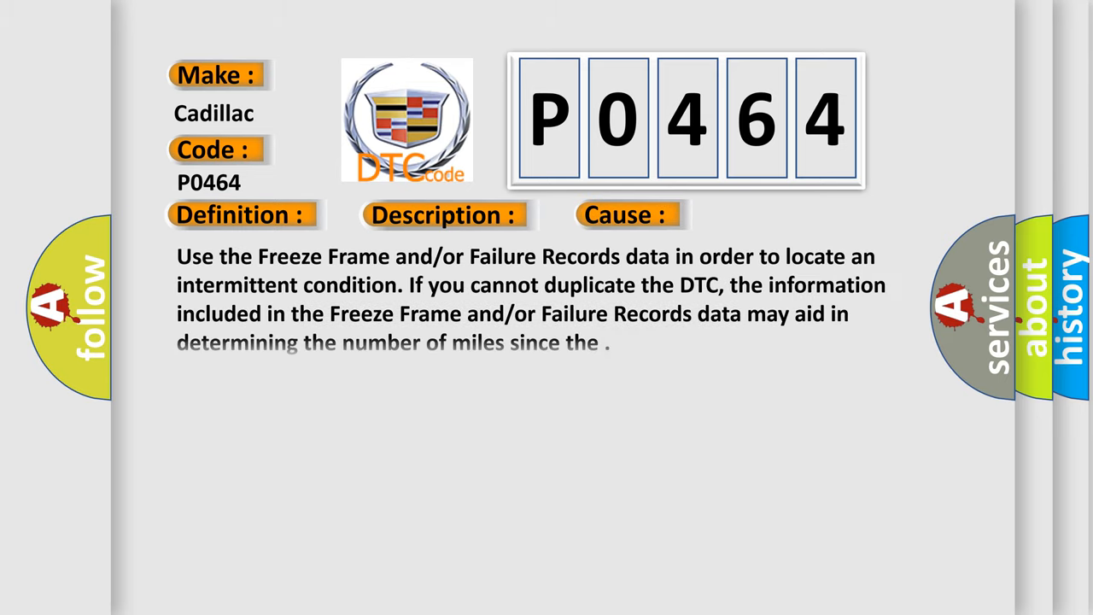